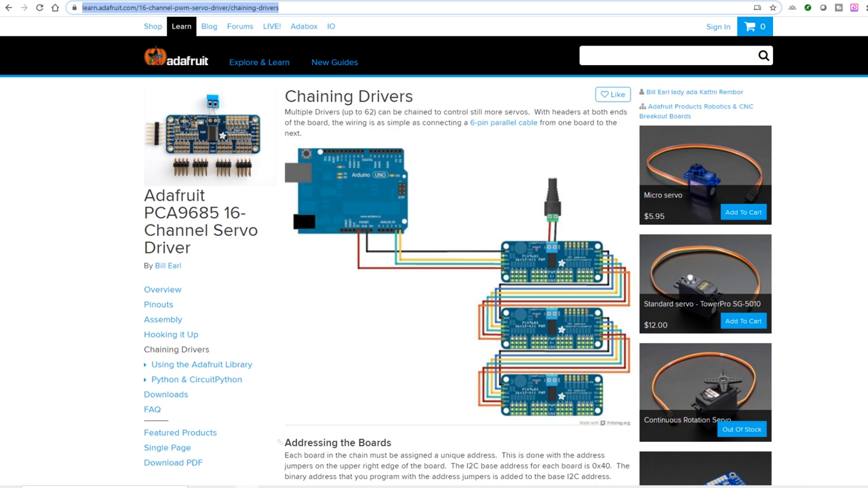
Step: Change the pwm driver address from 0x40 to 0x41 and upload the calibration sketch
scroll("down", 3)
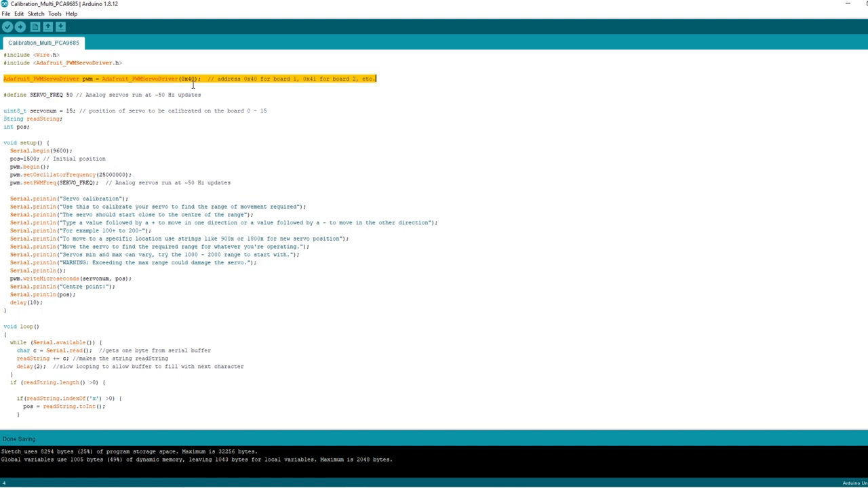
double_click(188, 78)
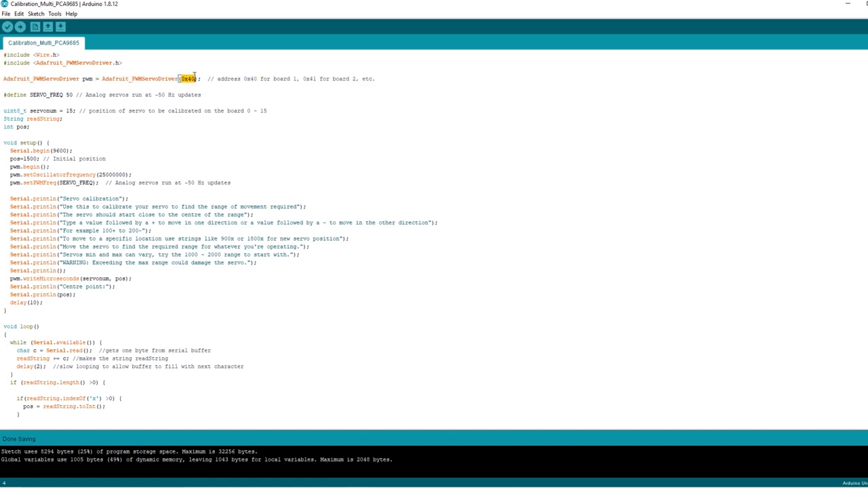
mouse_move(290, 77)
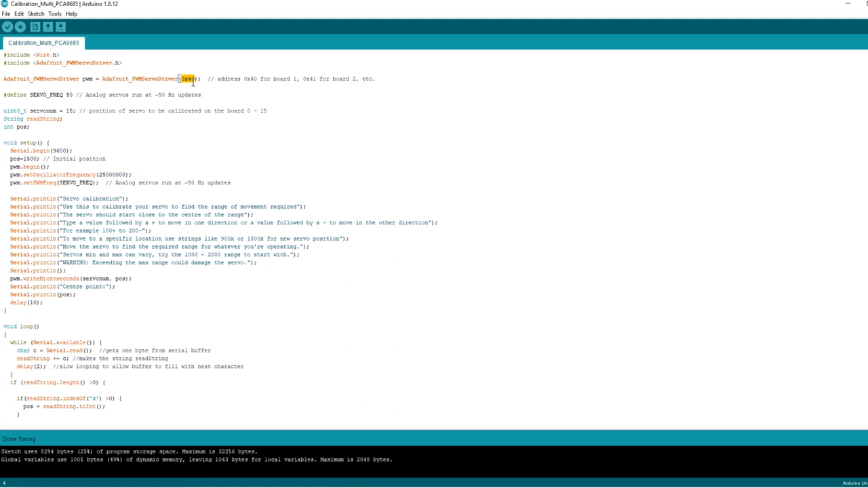
double_click(188, 79)
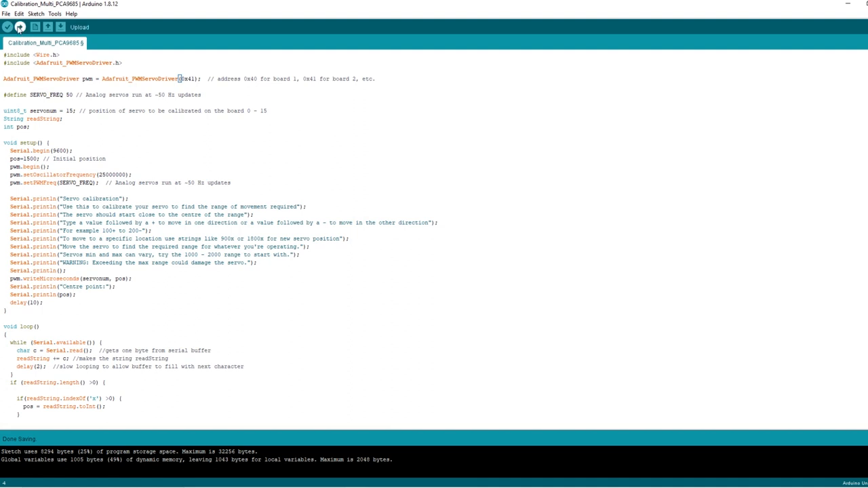
left_click(7, 26)
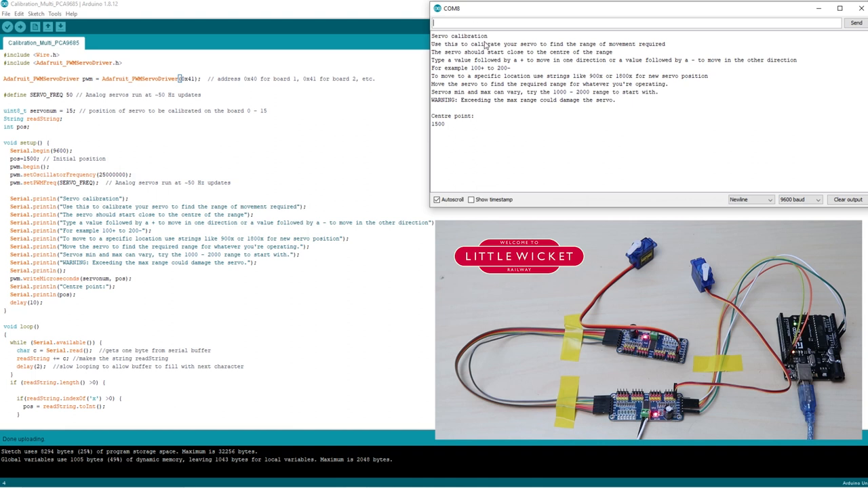
Step: Enter position value 120 in the serial monitor input field
type("120")
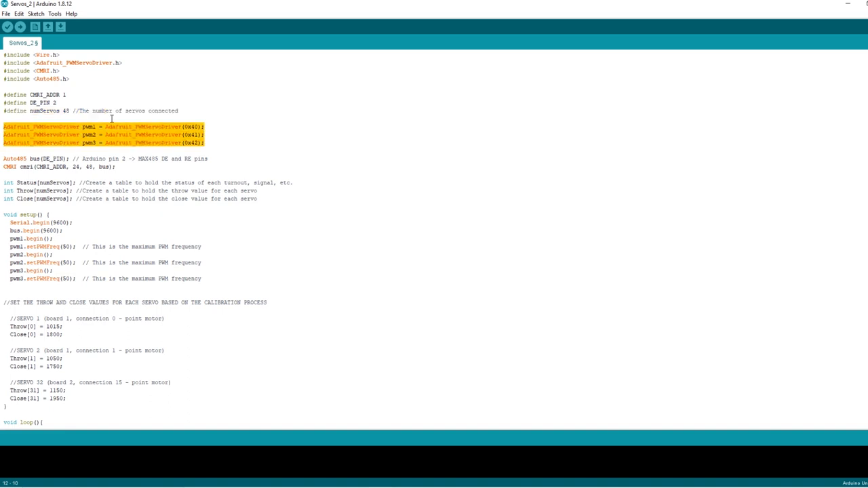
Step: Review the Servos_2 driver declarations and highlight the third board's 50 Hz frequency line
left_click(53, 126)
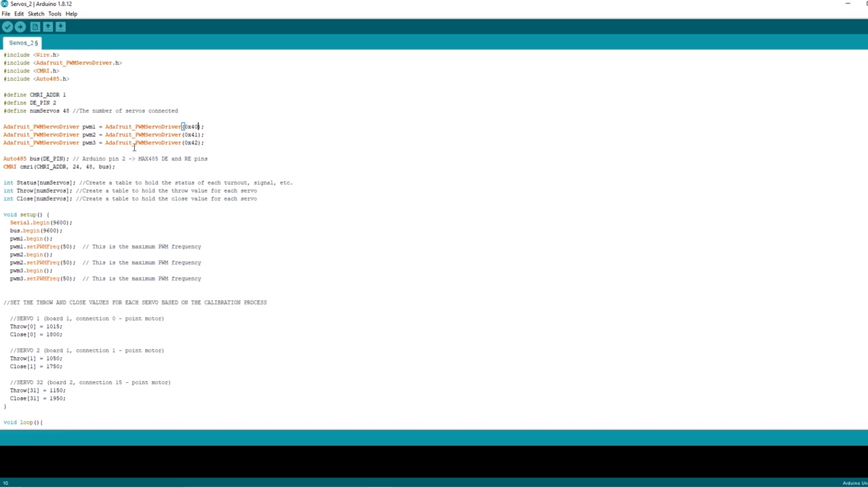
scroll("down", 3)
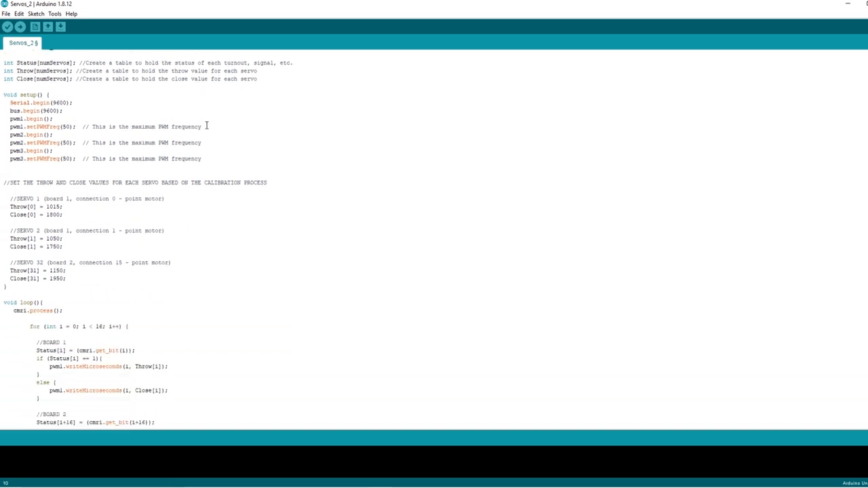
left_click_drag(3, 119, 201, 126)
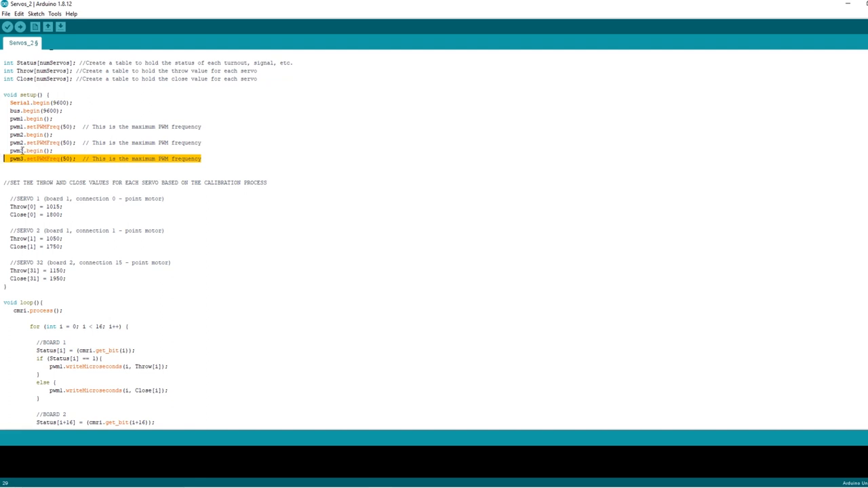
scroll("down", 3)
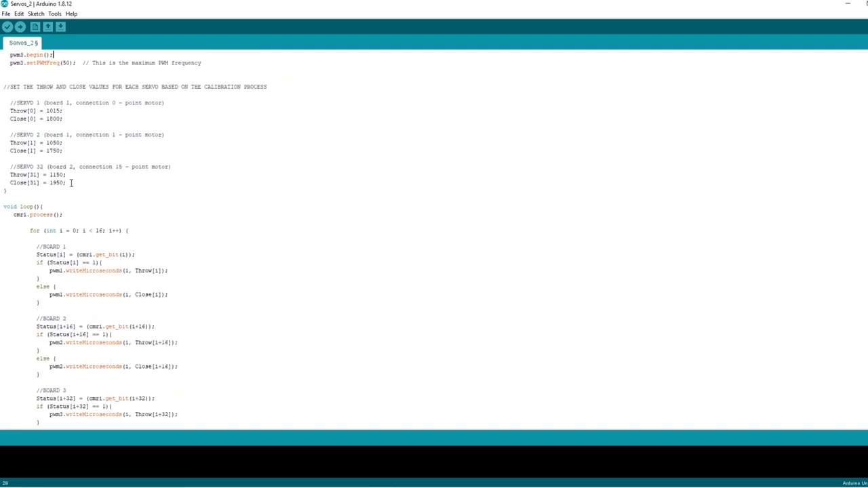
left_click_drag(53, 54, 71, 182)
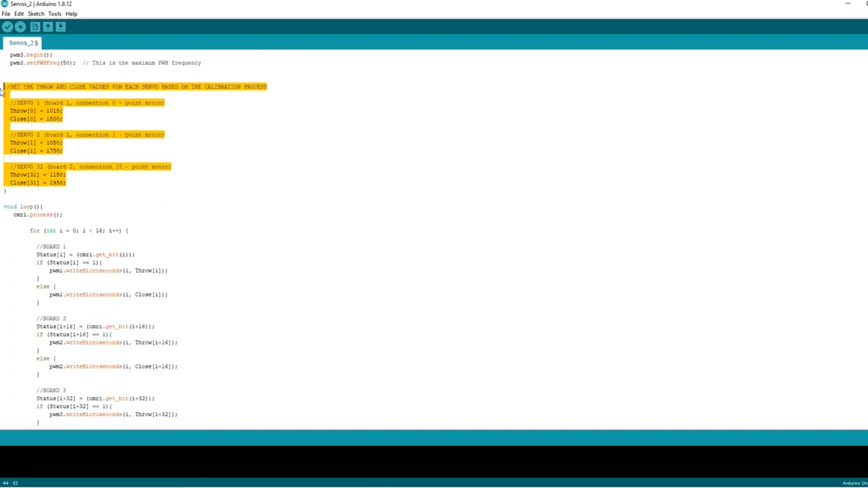
left_click(63, 110)
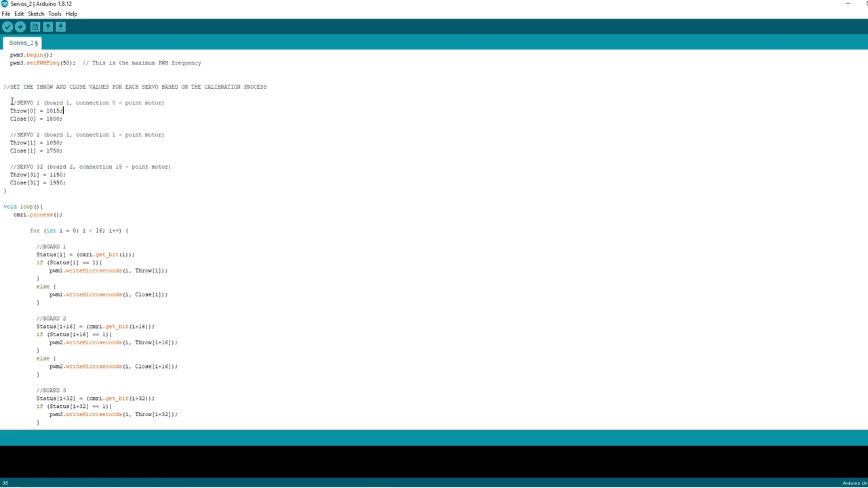
double_click(26, 103)
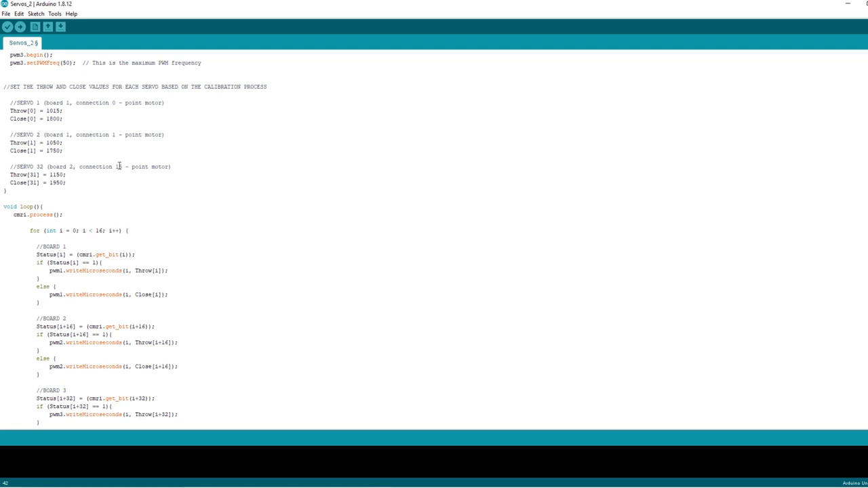
Step: Review the BOARD 1–3 loop blocks and their i+16 and 32 offsets, then upload Servos_2
scroll("down", 3)
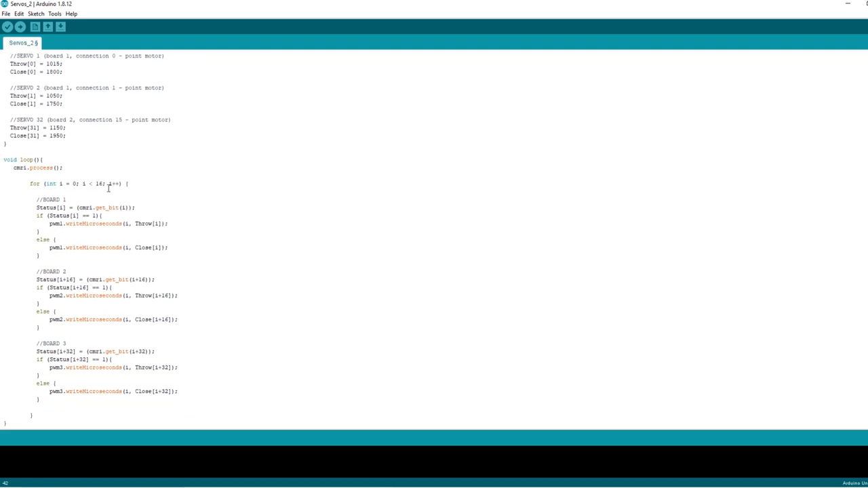
mouse_move(52, 256)
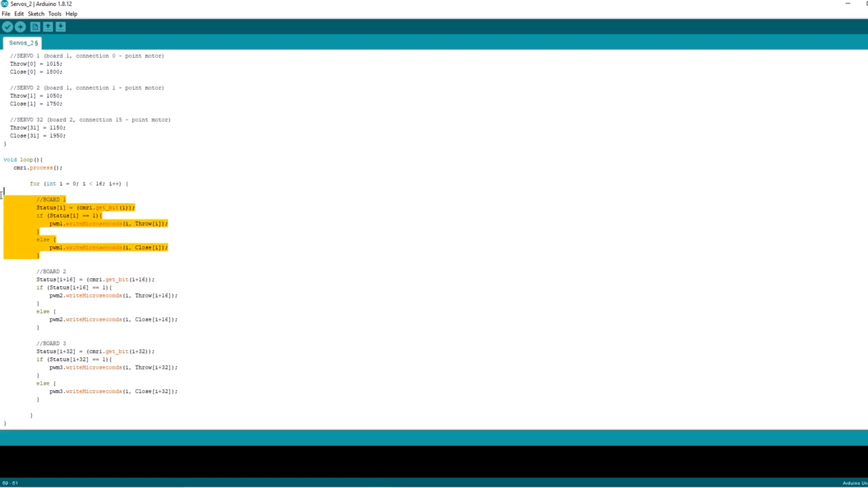
left_click(62, 207)
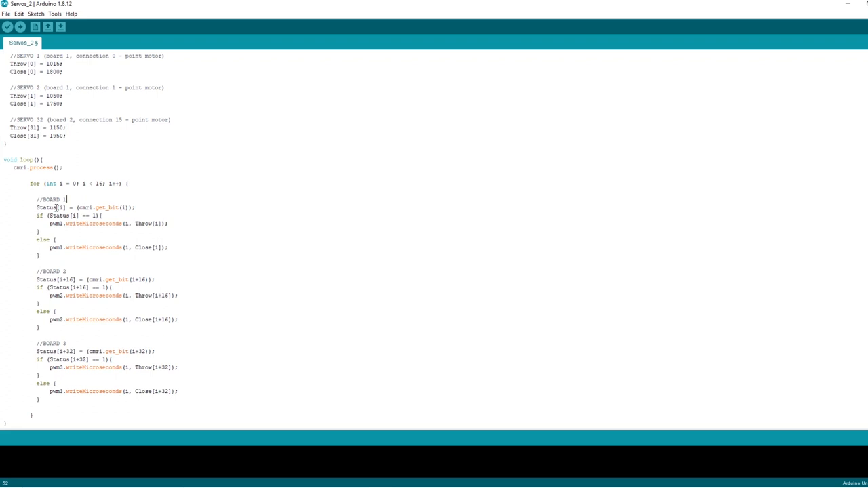
mouse_move(103, 183)
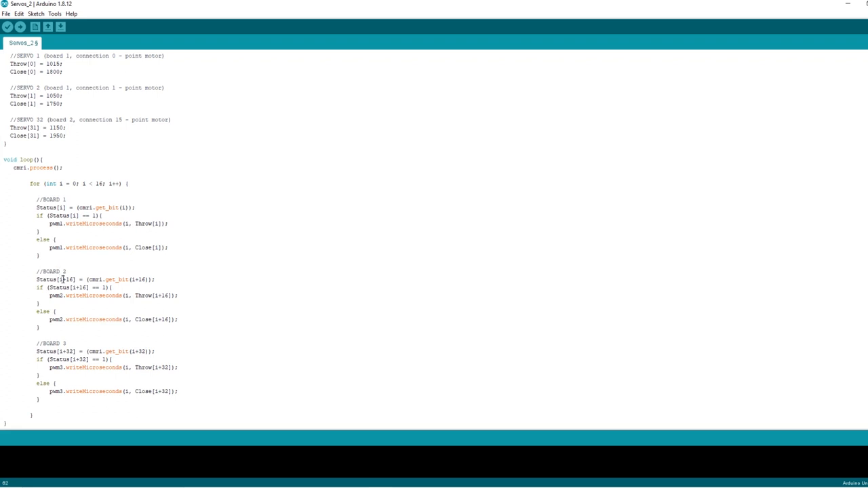
double_click(65, 279)
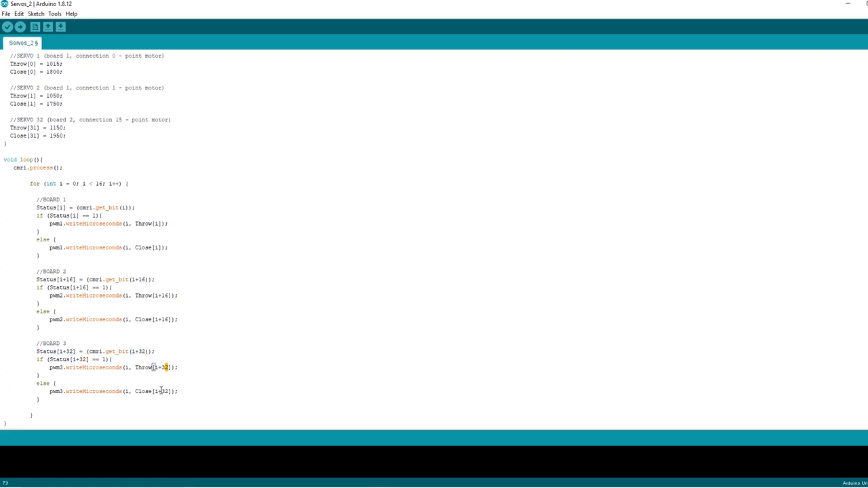
double_click(55, 367)
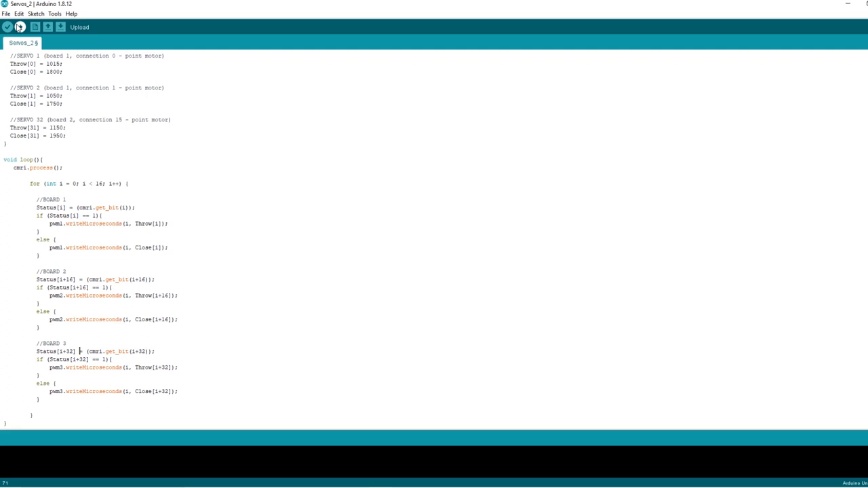
left_click(7, 27)
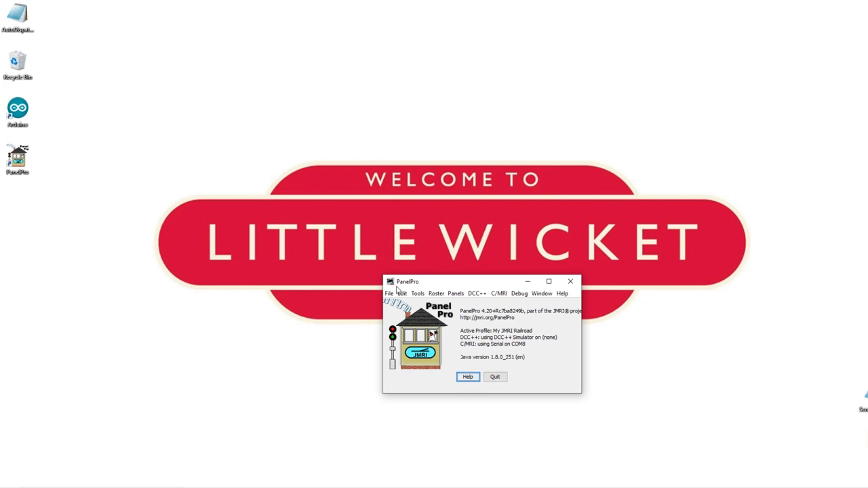
Step: Review the C/MRI connection nodes, confirming a single SMINI node at address 1
left_click(402, 292)
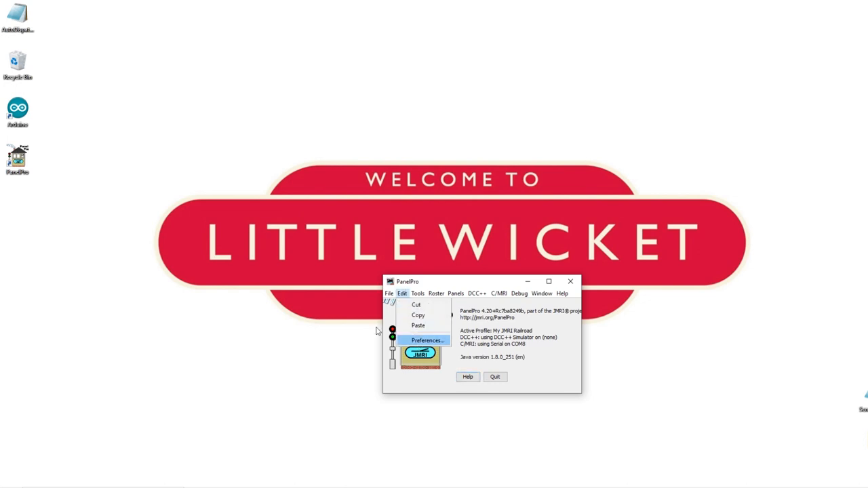
left_click(427, 340)
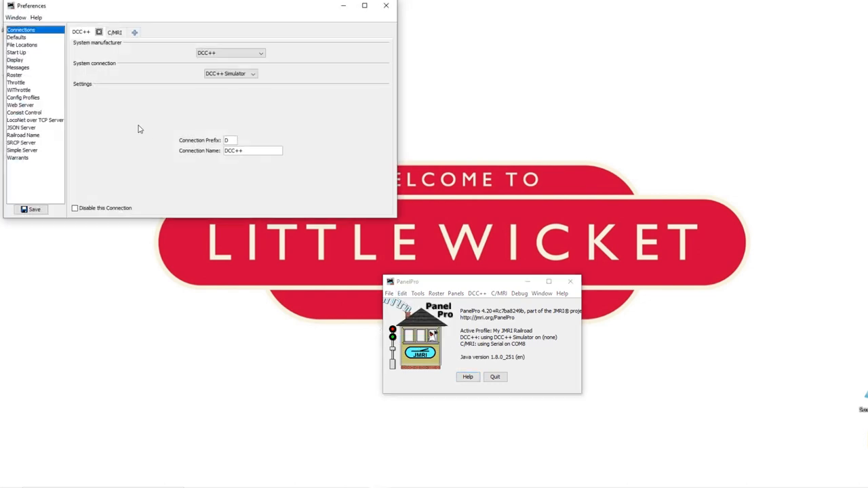
left_click(115, 32)
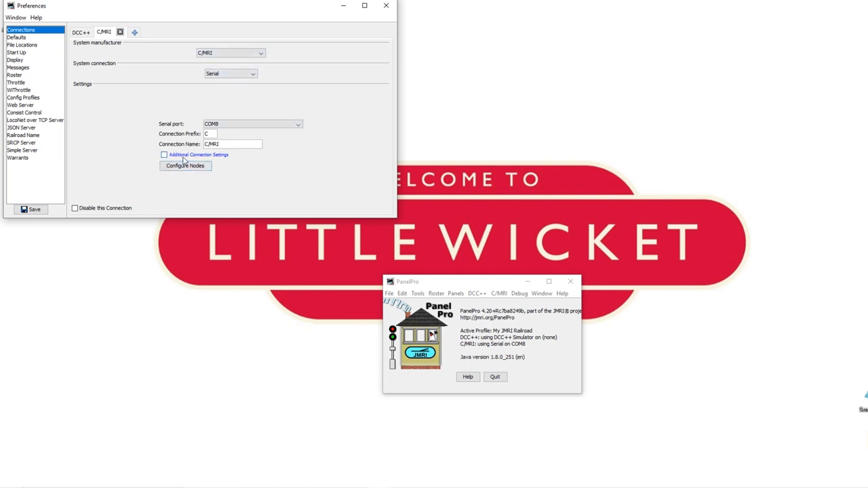
left_click(185, 165)
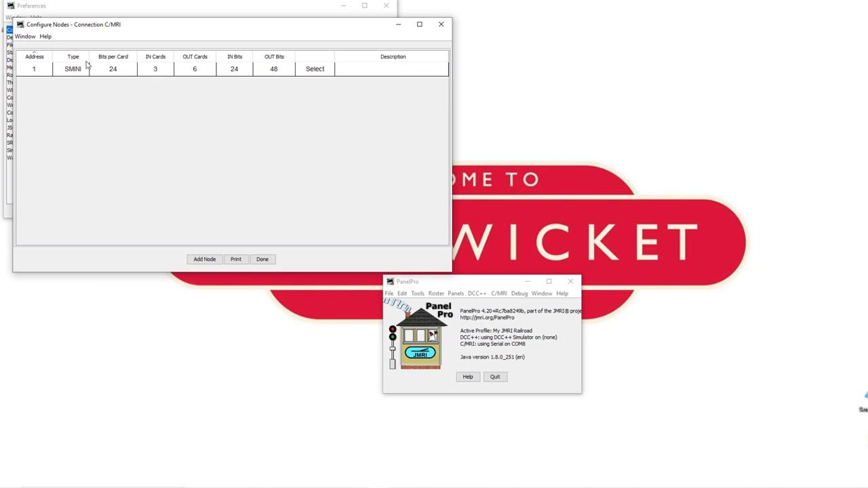
mouse_move(58, 102)
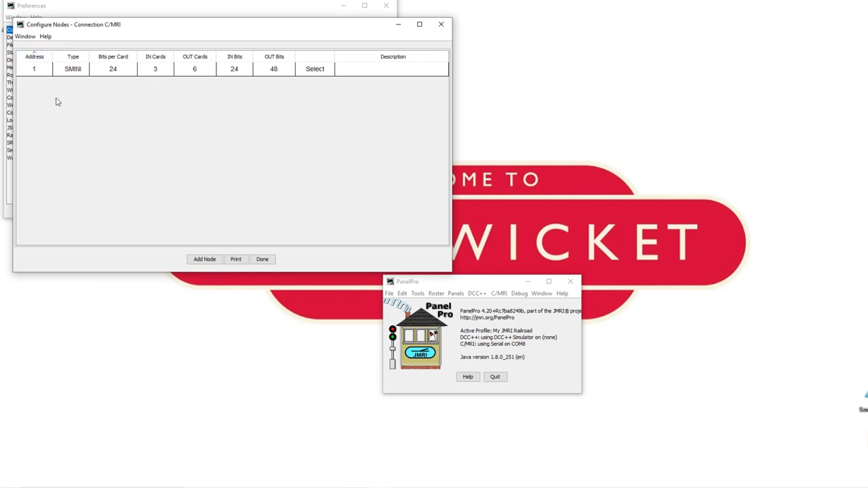
left_click(262, 259)
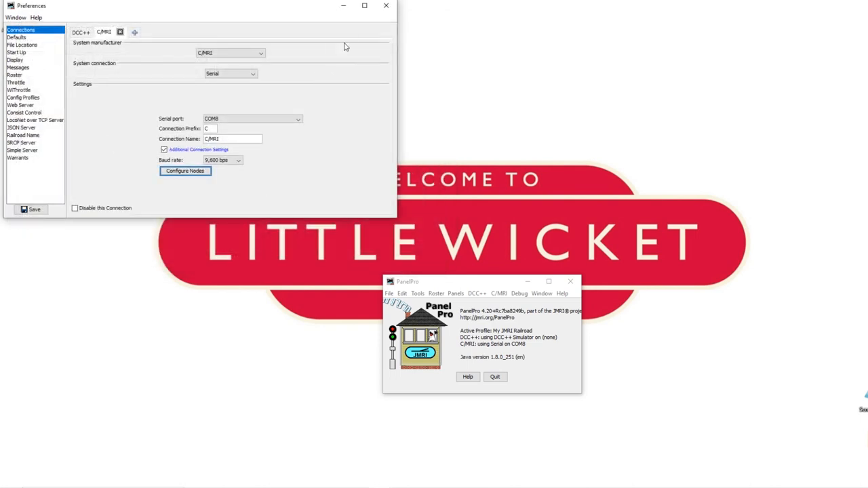
left_click(417, 293)
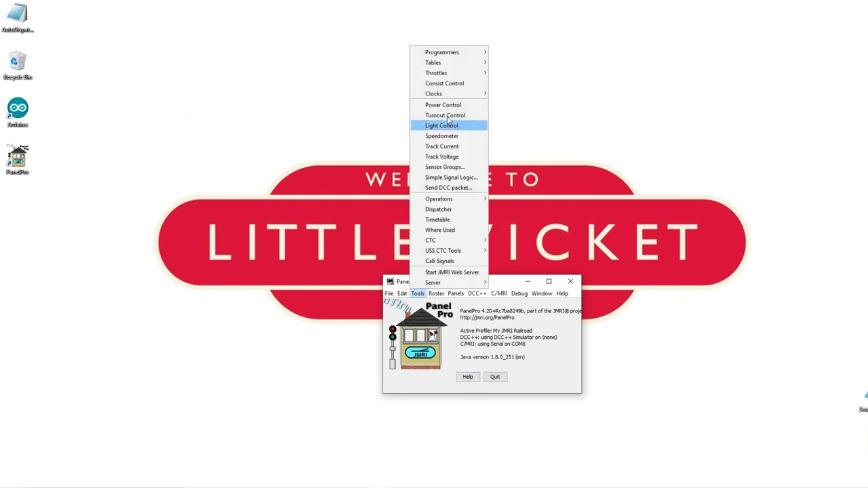
Step: Add C/MRI turnout 1001 named 'Servo Board 1 Pos 1' with steady state output
left_click(445, 115)
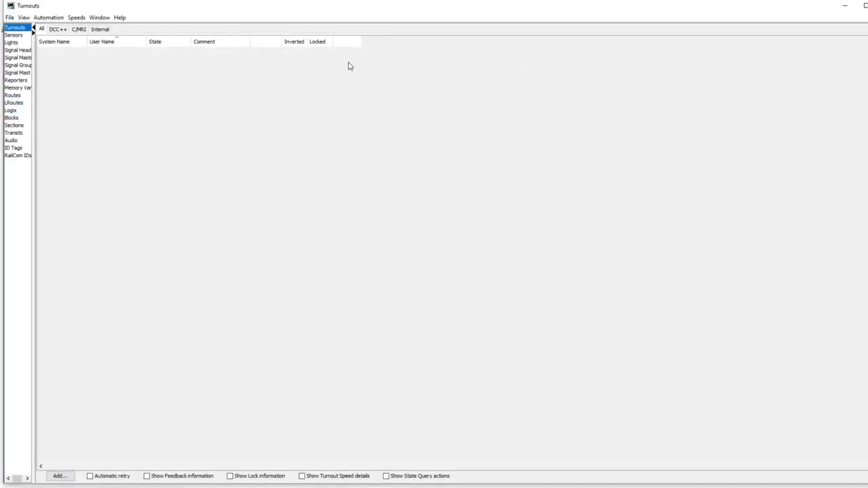
left_click(79, 28)
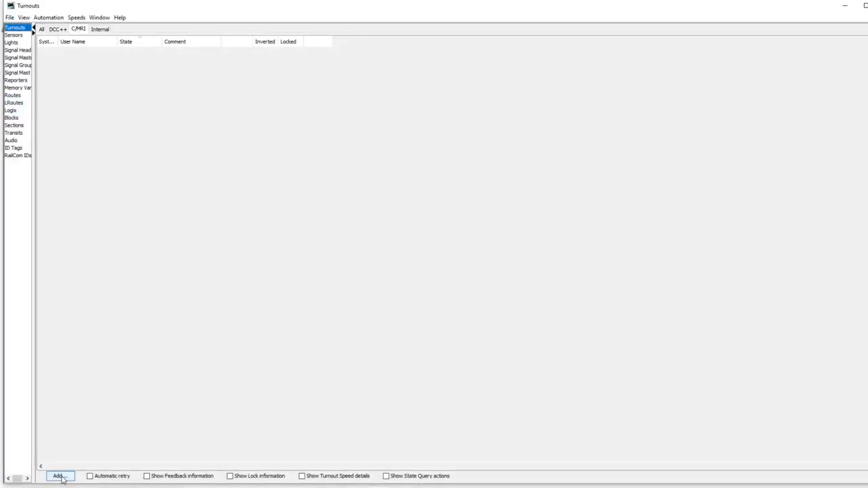
left_click(60, 475)
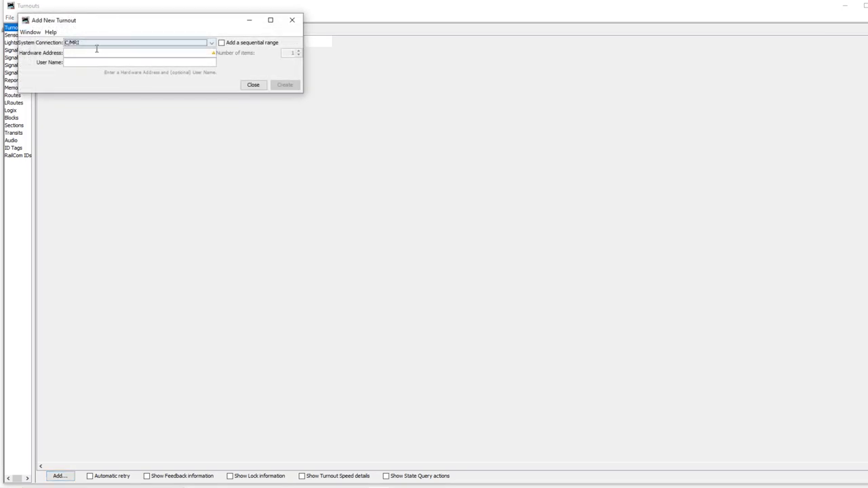
type("1")
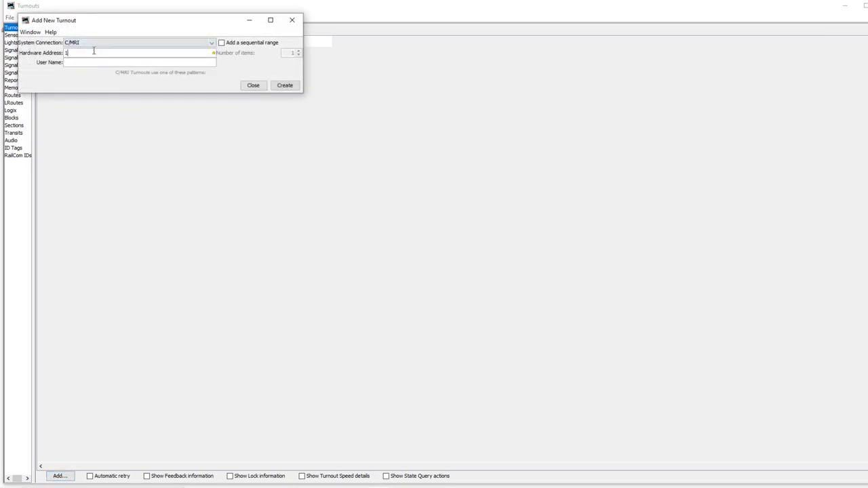
type("001")
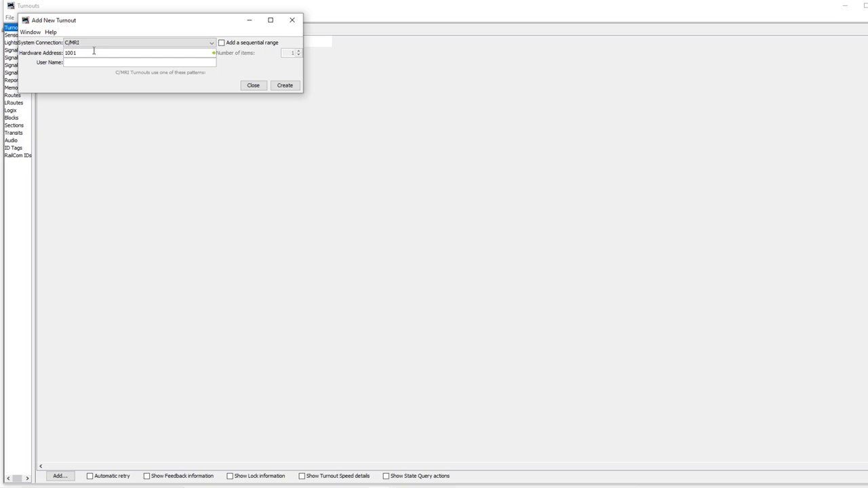
type("Servo Board 1")
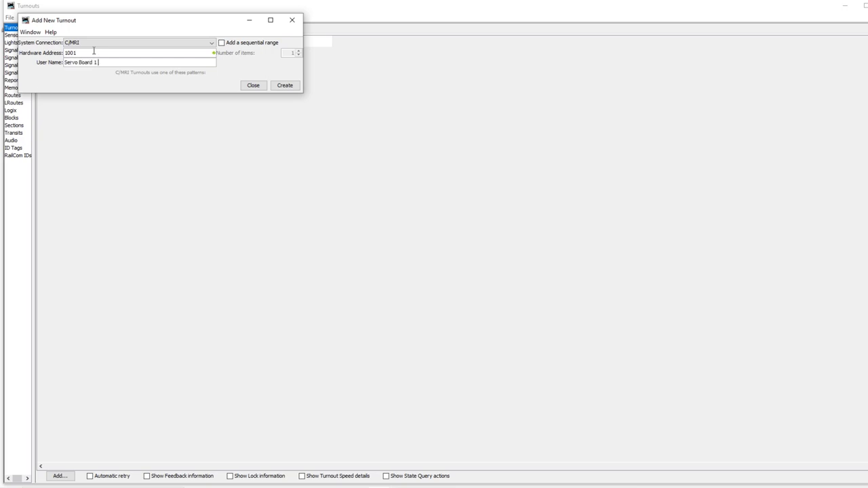
type("Pos 1")
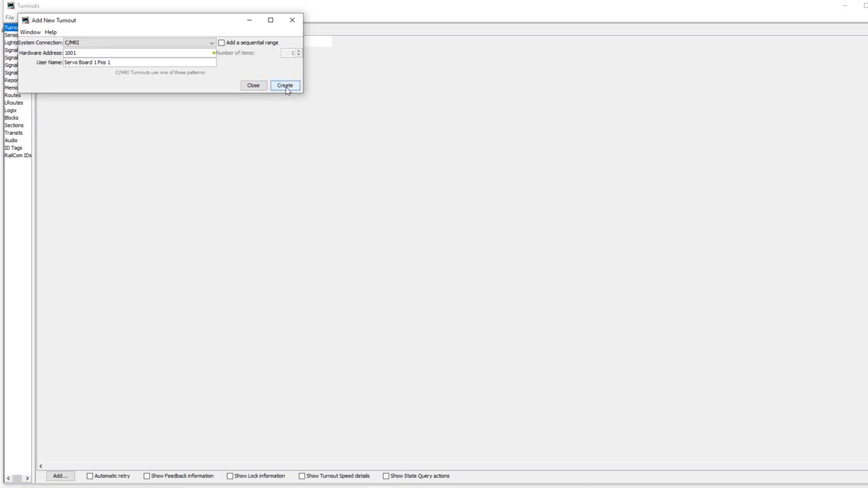
left_click(284, 85)
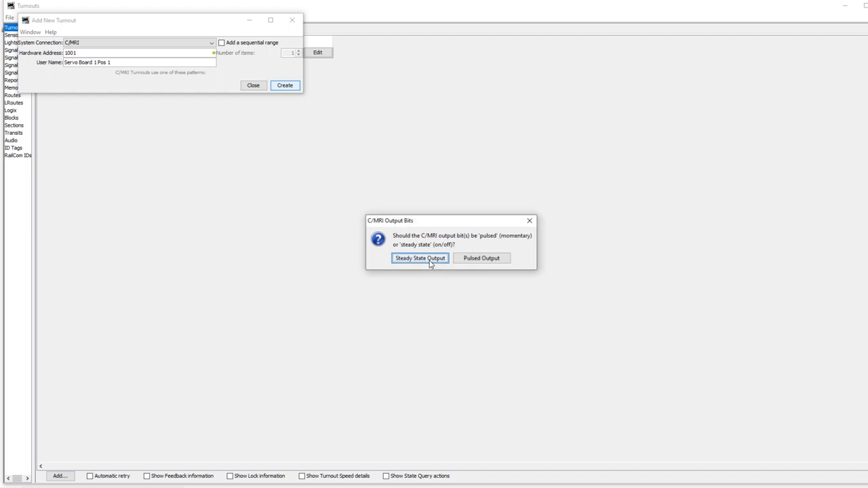
left_click(420, 258)
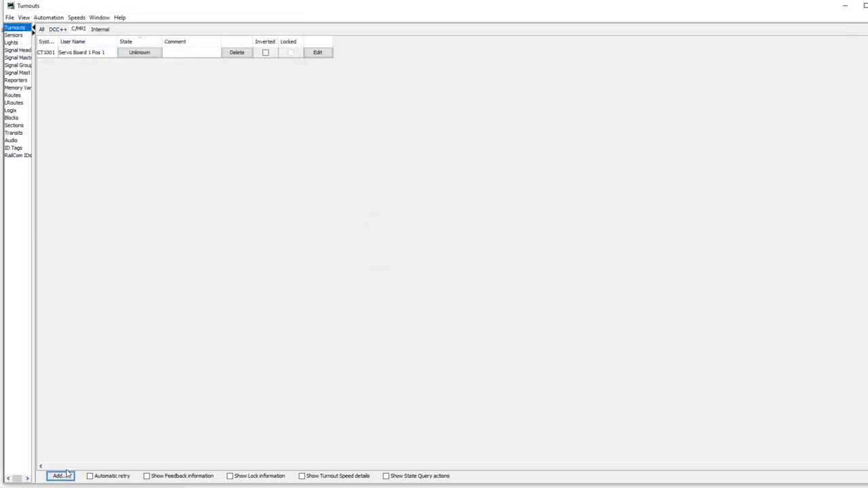
Step: Add C/MRI turnout 1032 named 'Servo Board 2 Pos 16'
left_click(60, 476)
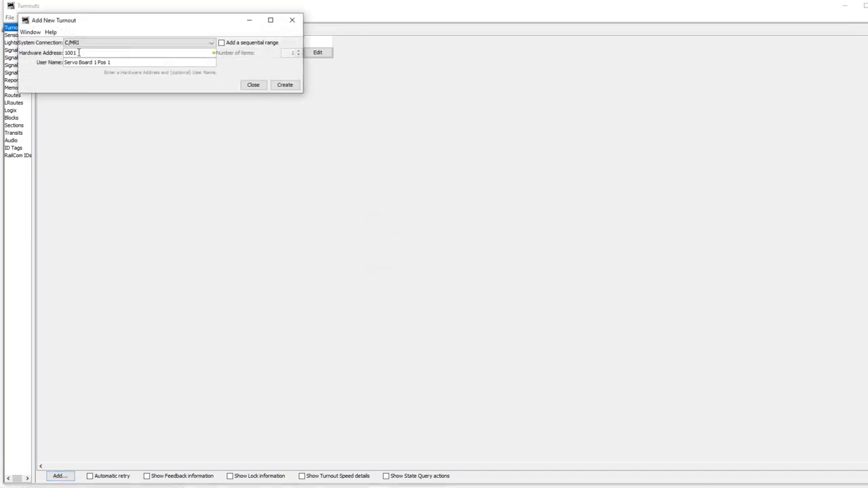
type("1032")
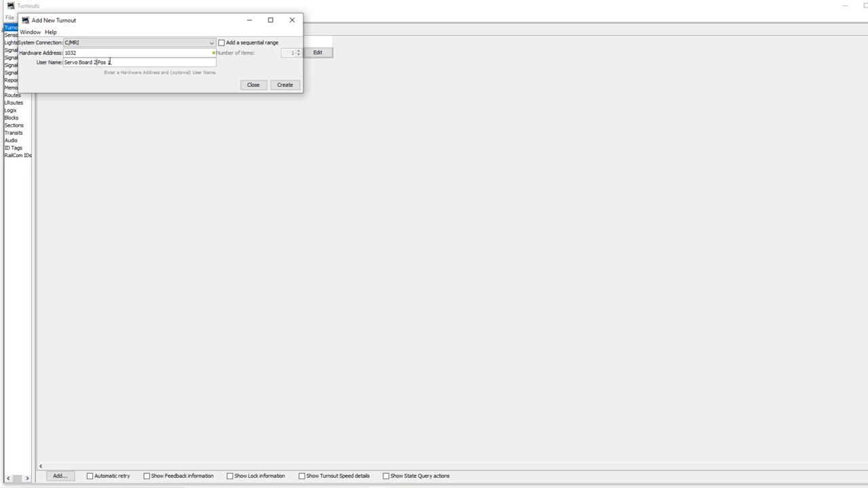
mouse_move(126, 65)
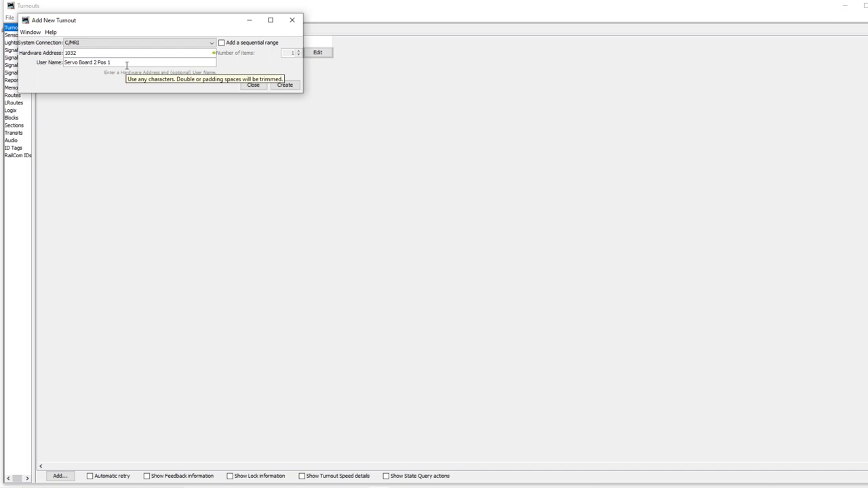
left_click(284, 85)
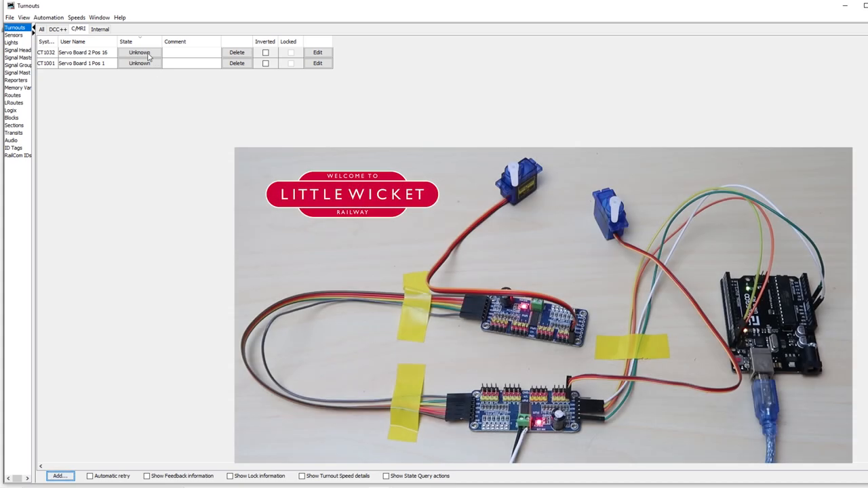
Step: Toggle CT1032 closed then thrown, and CT1001 closed, thrown, then back to closed
left_click(139, 52)
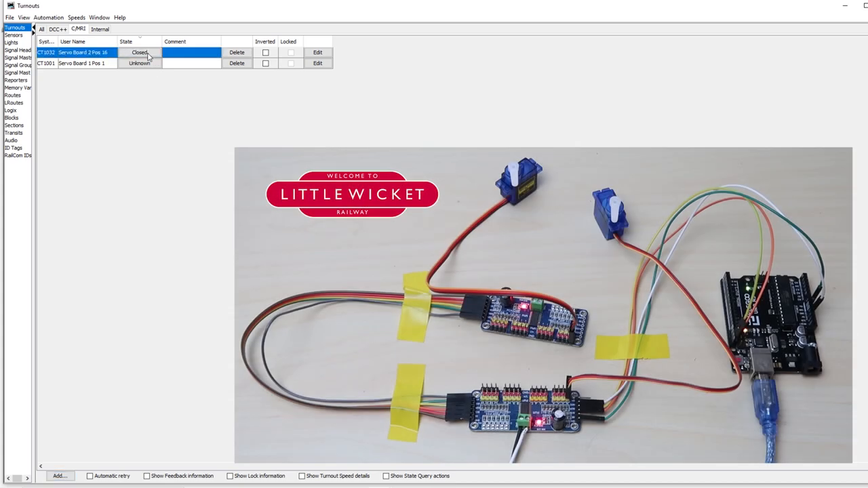
left_click(139, 52)
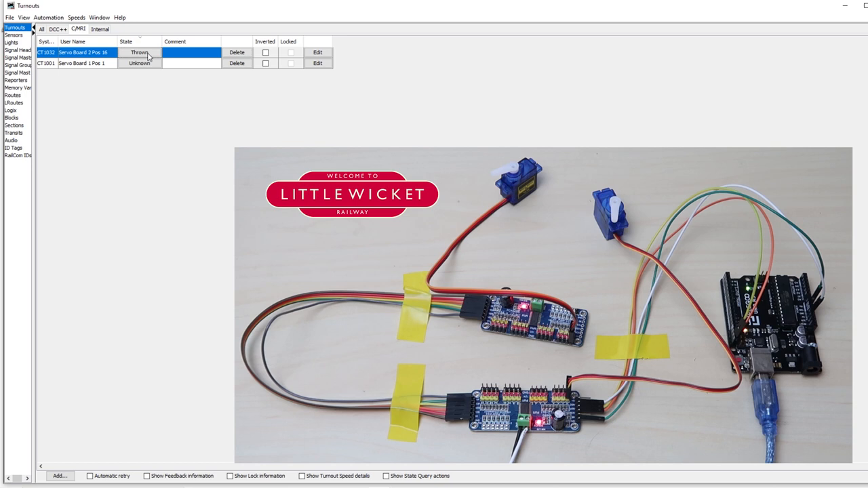
left_click(139, 63)
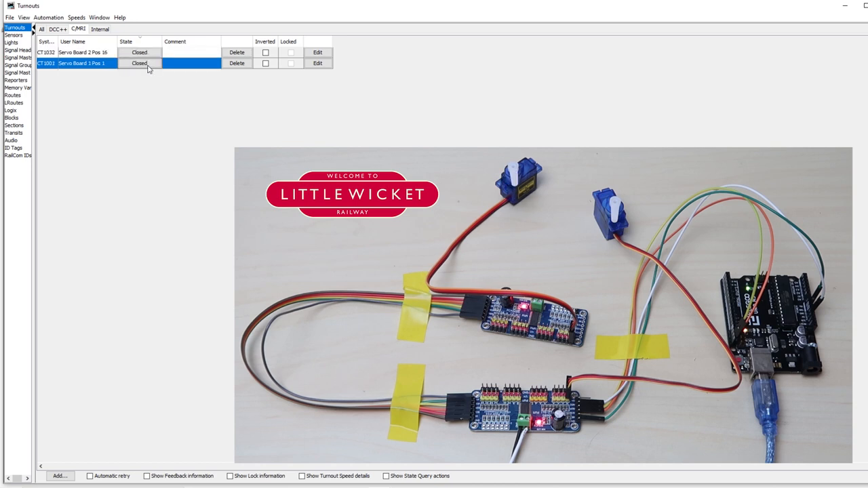
left_click(139, 63)
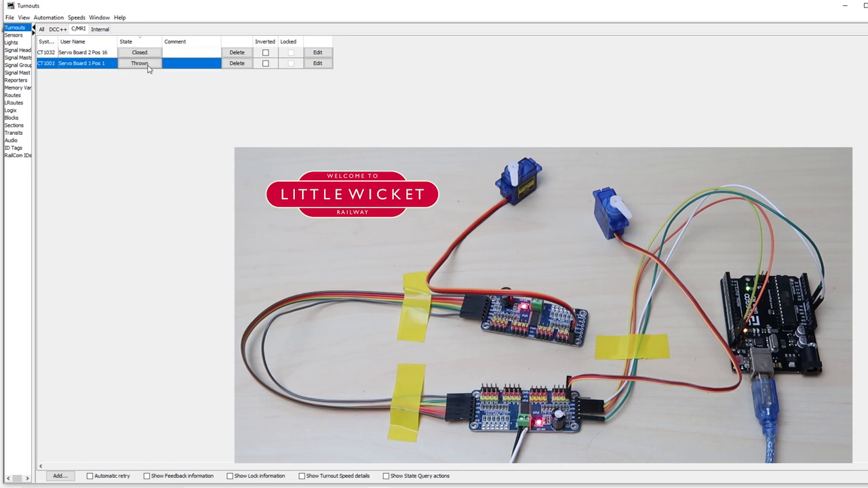
left_click(139, 63)
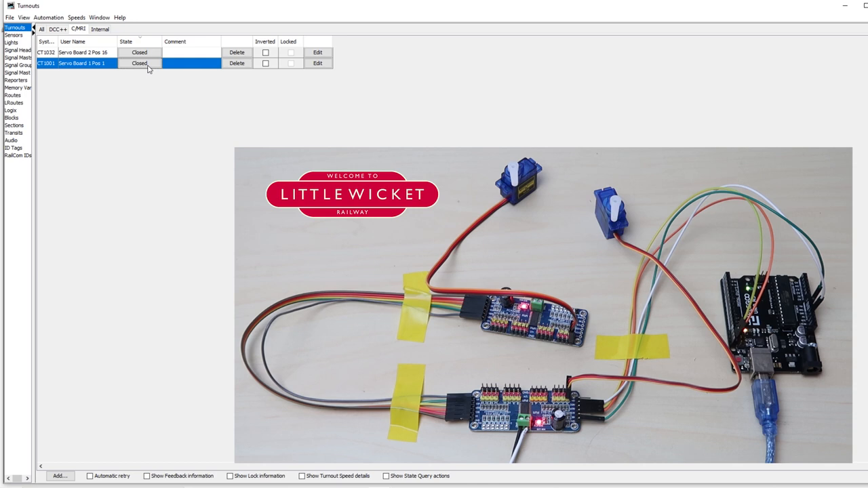